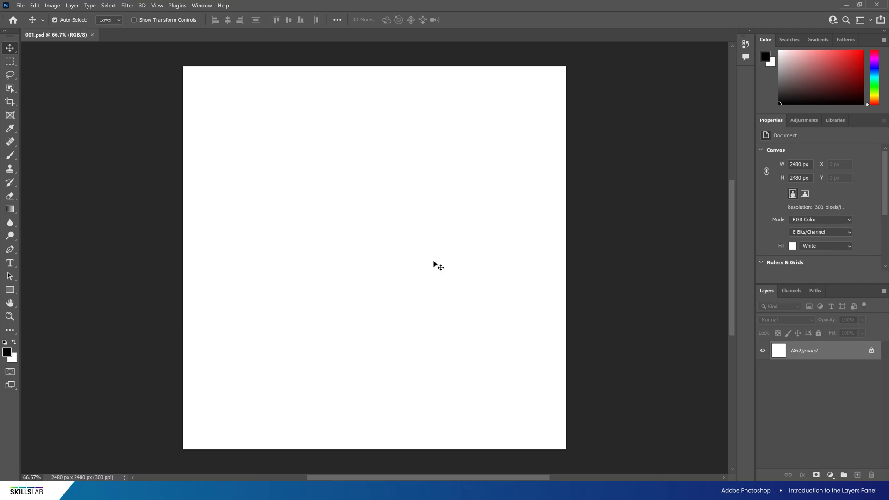
mouse_move(828, 364)
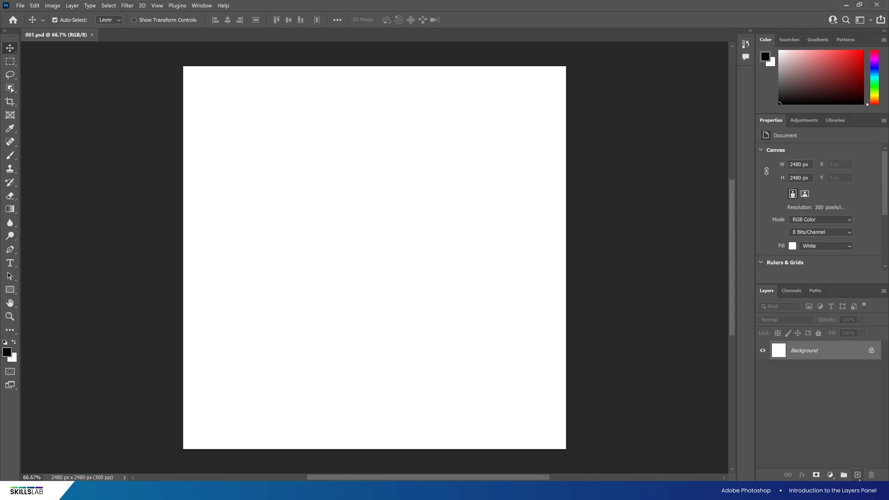
mouse_move(858, 475)
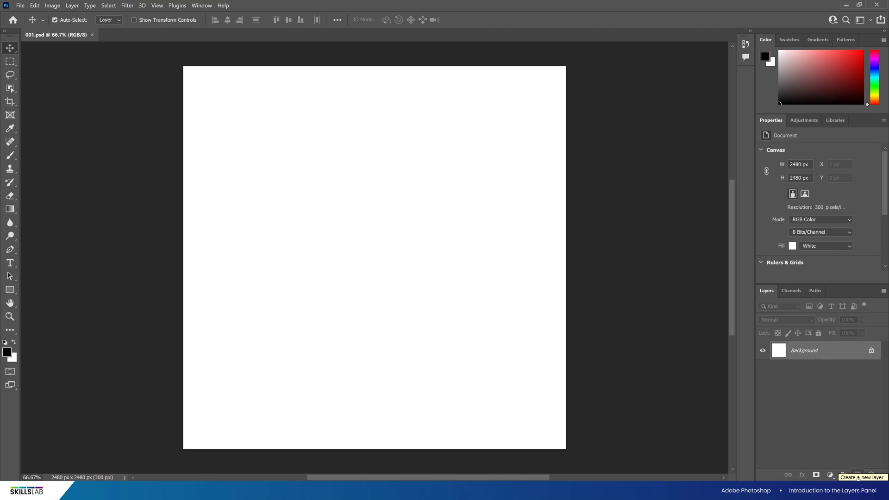
Add a new empty layer, Layer 1, above the Background layer
left_click(860, 475)
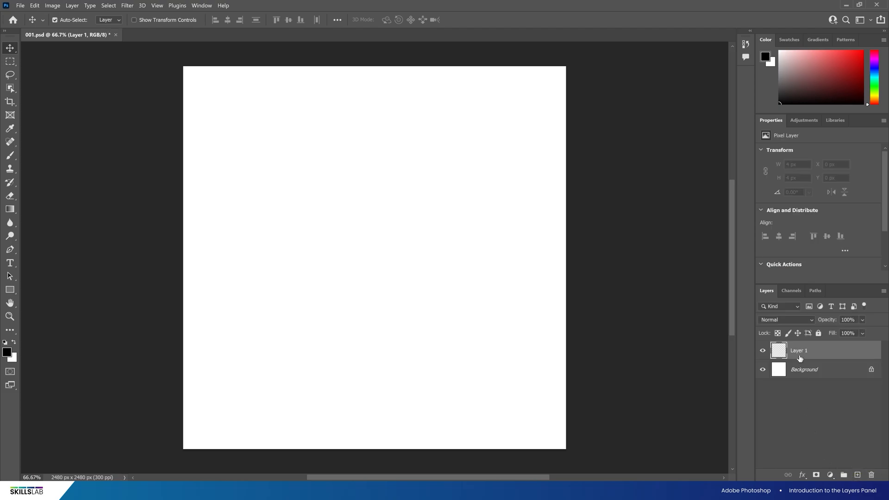
mouse_move(799, 350)
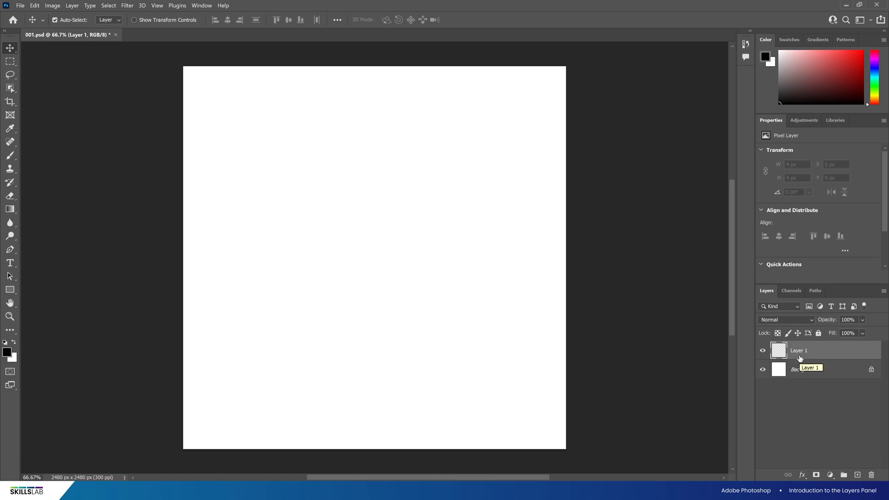
mouse_move(867, 423)
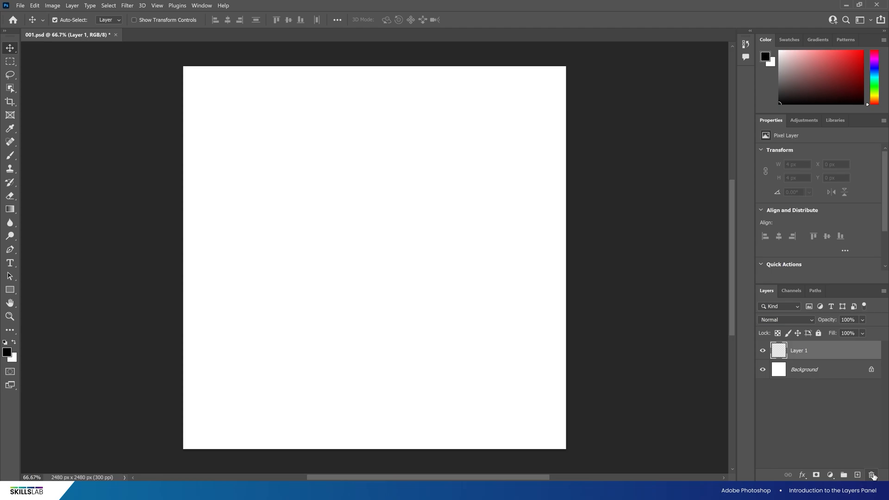
mouse_move(879, 475)
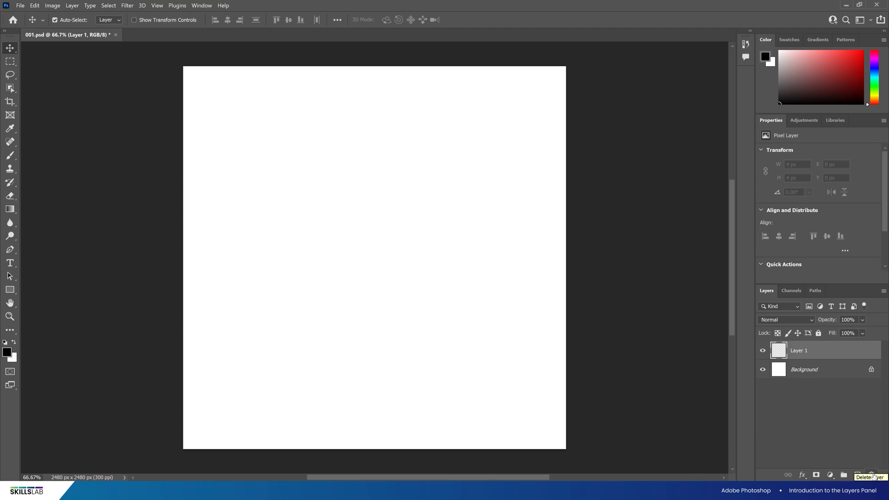
mouse_move(798, 355)
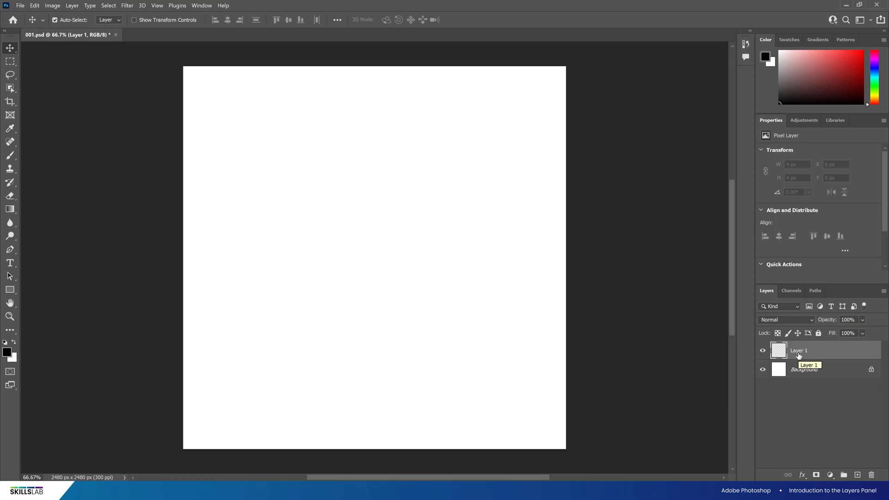
Rename Layer 1 to 001 and add a second empty layer 002 above it
double_click(799, 350)
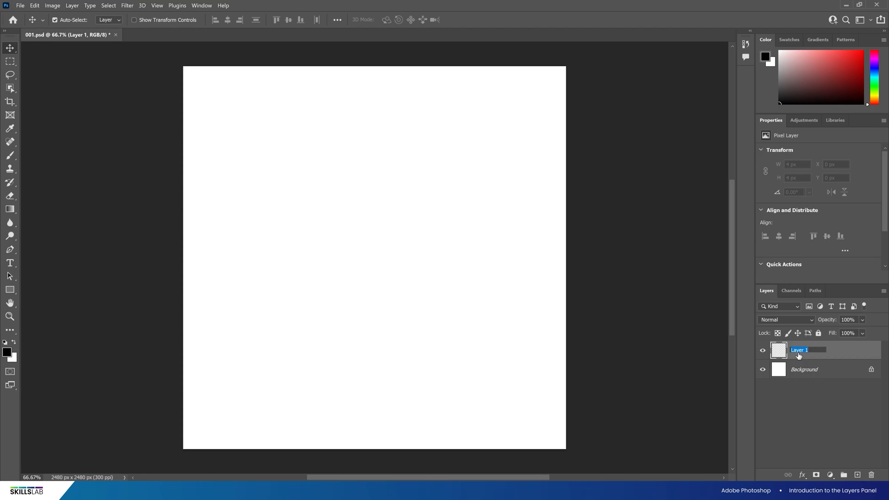
type("001")
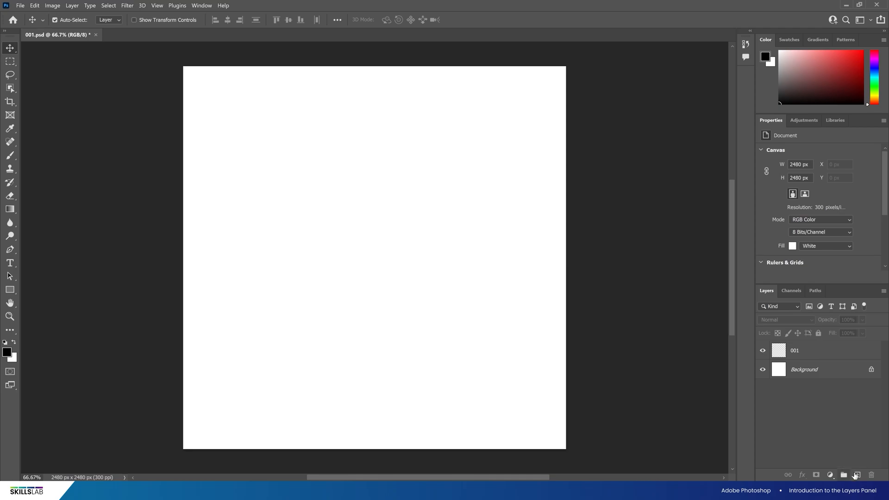
left_click(857, 475)
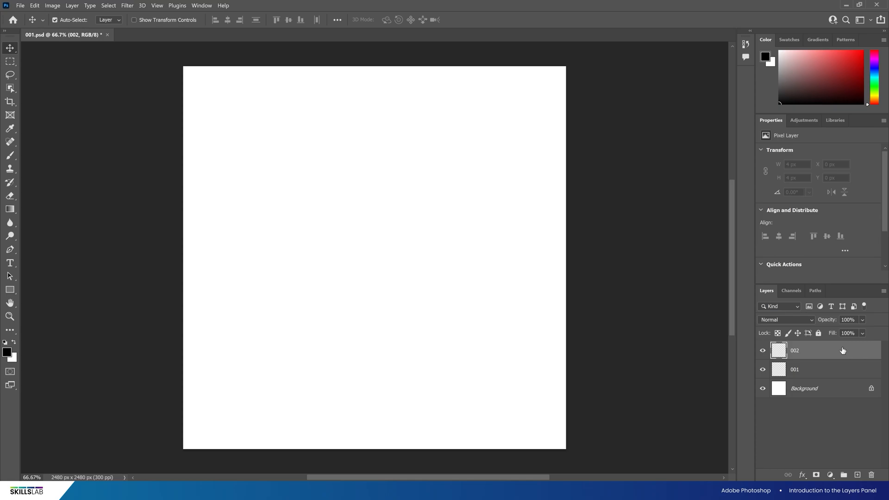
mouse_move(840, 350)
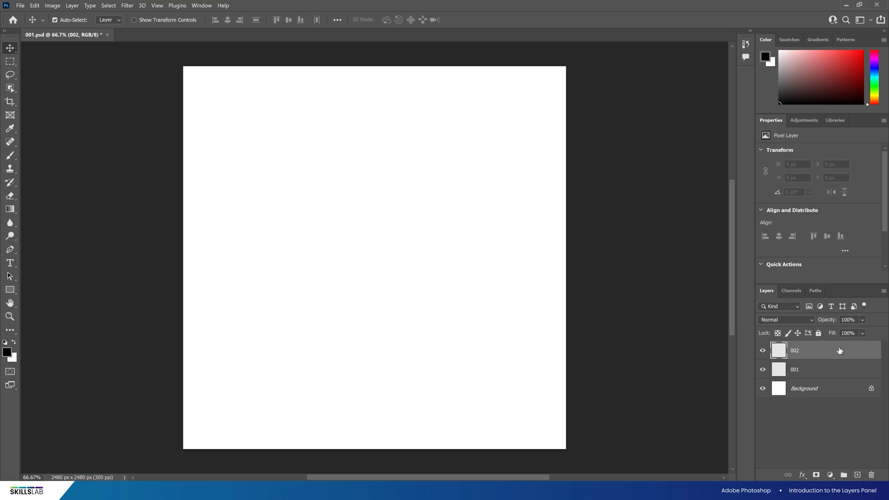
mouse_move(855, 441)
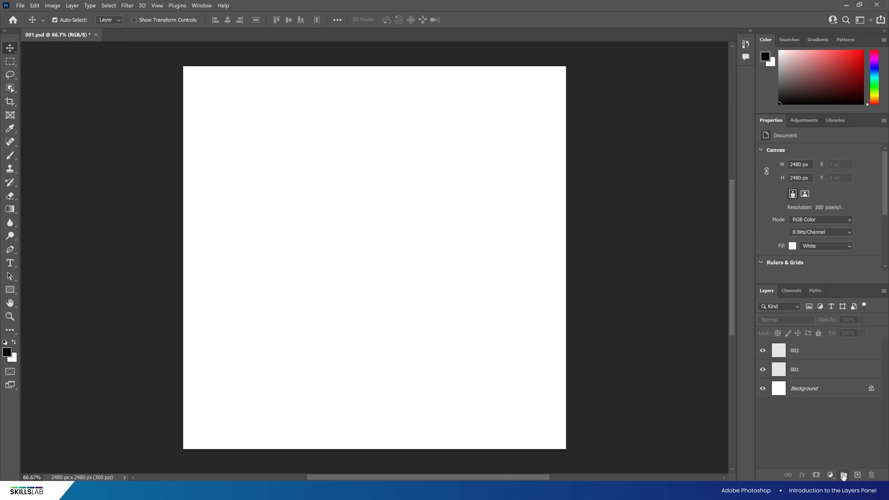
mouse_move(844, 475)
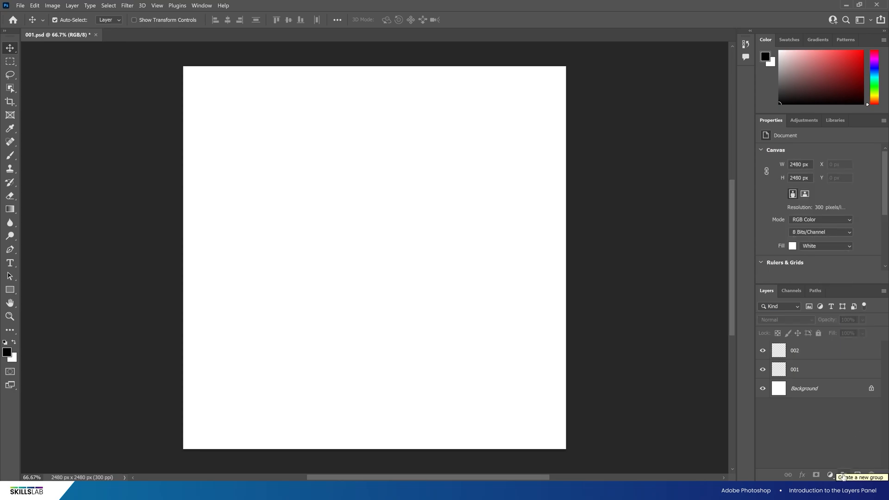
Create Group 1 and place layers 002 and 001 inside it
left_click(843, 475)
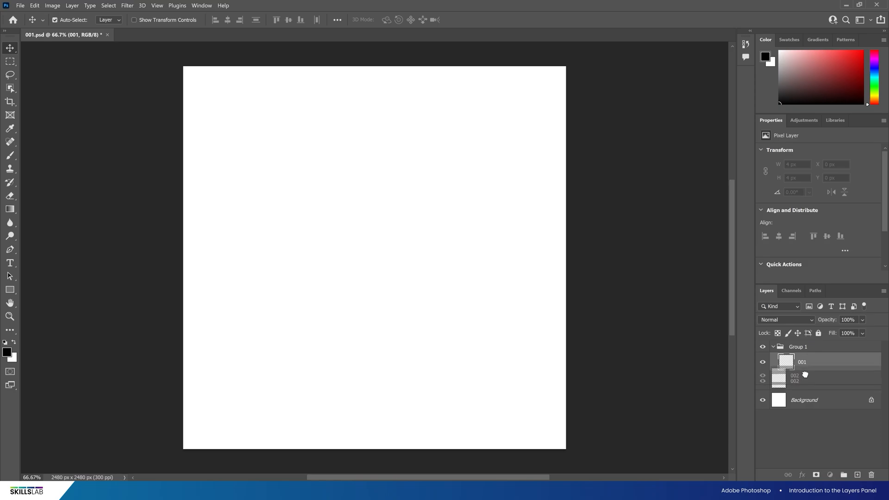
left_click(798, 347)
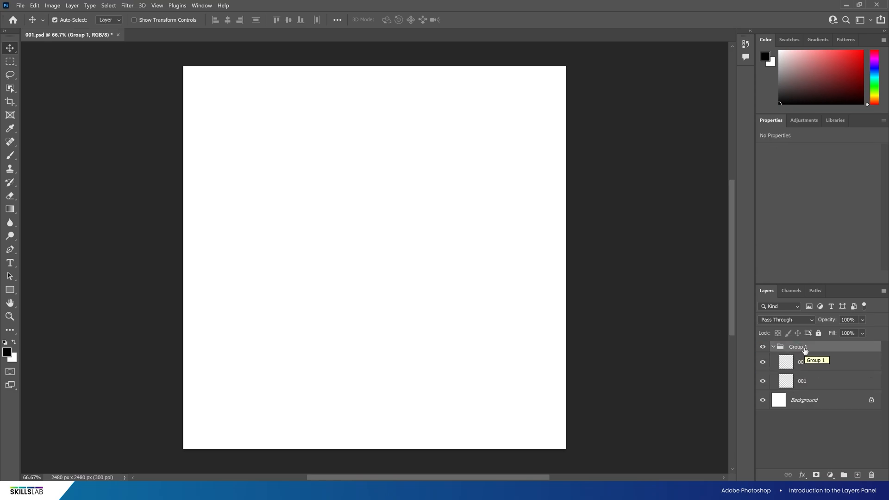
mouse_move(805, 352)
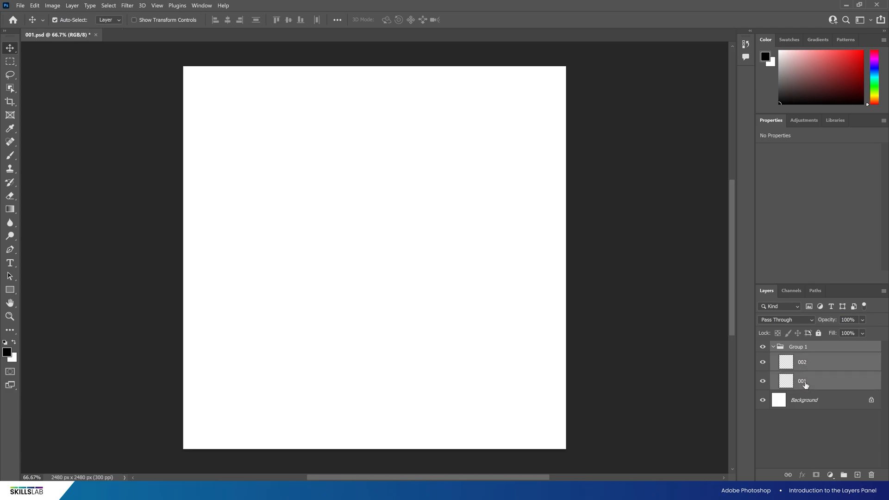
mouse_move(802, 381)
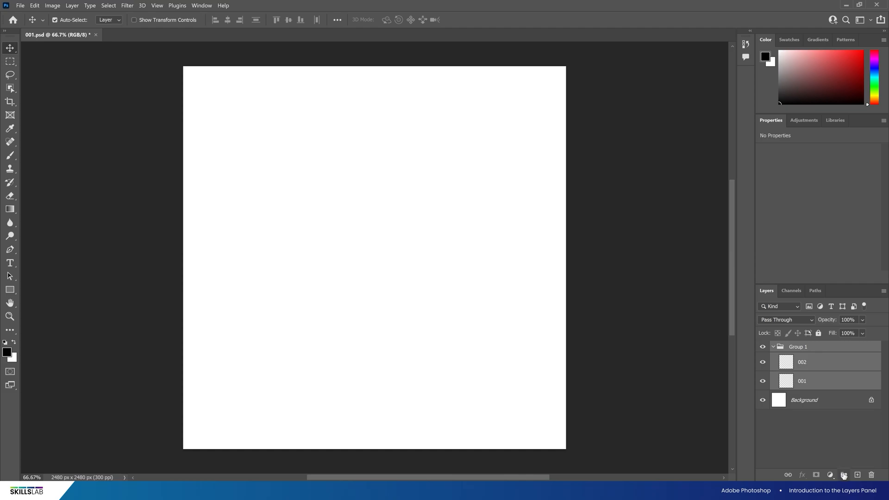
mouse_move(844, 474)
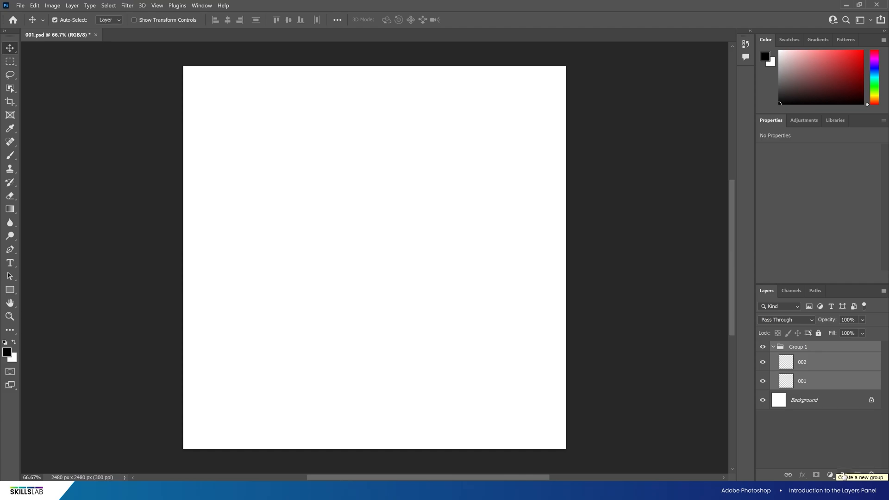
Nest Group 1 inside a new Group 2, collapsing and re-expanding it to check
left_click(843, 474)
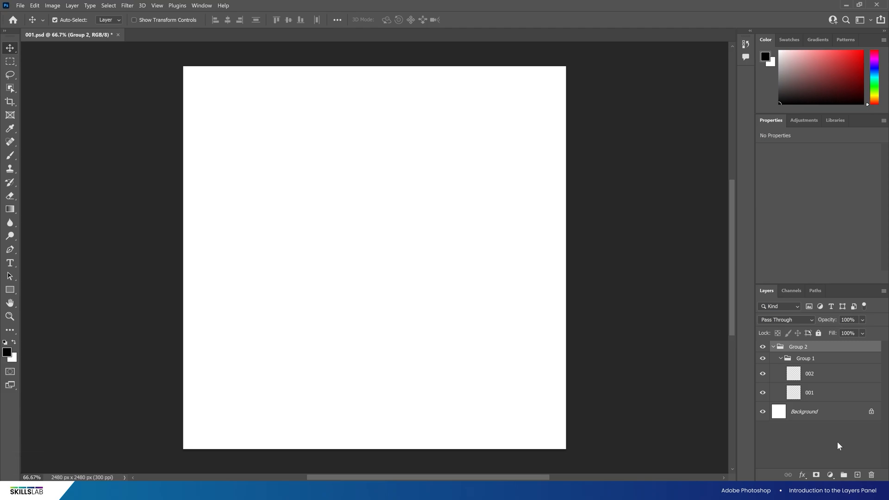
left_click(772, 346)
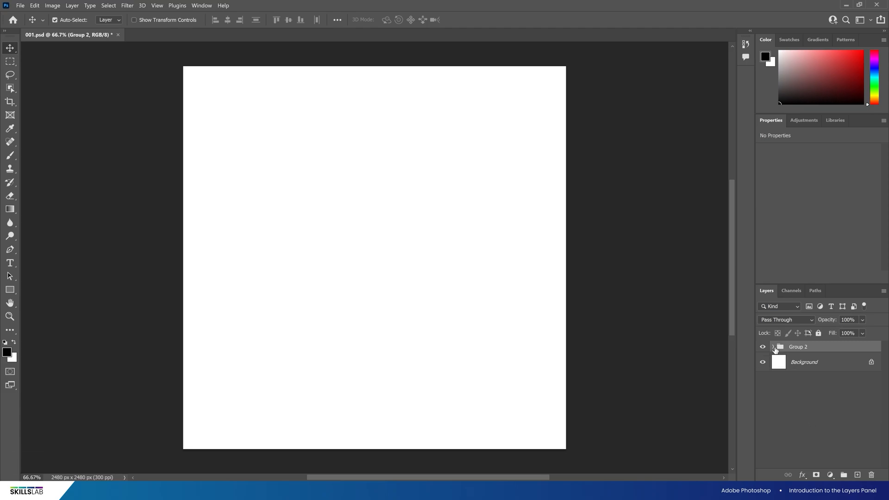
left_click(774, 348)
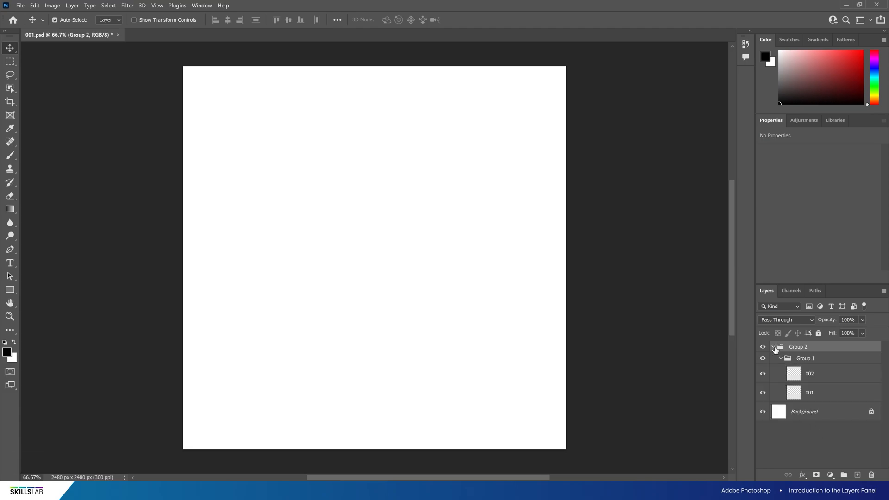